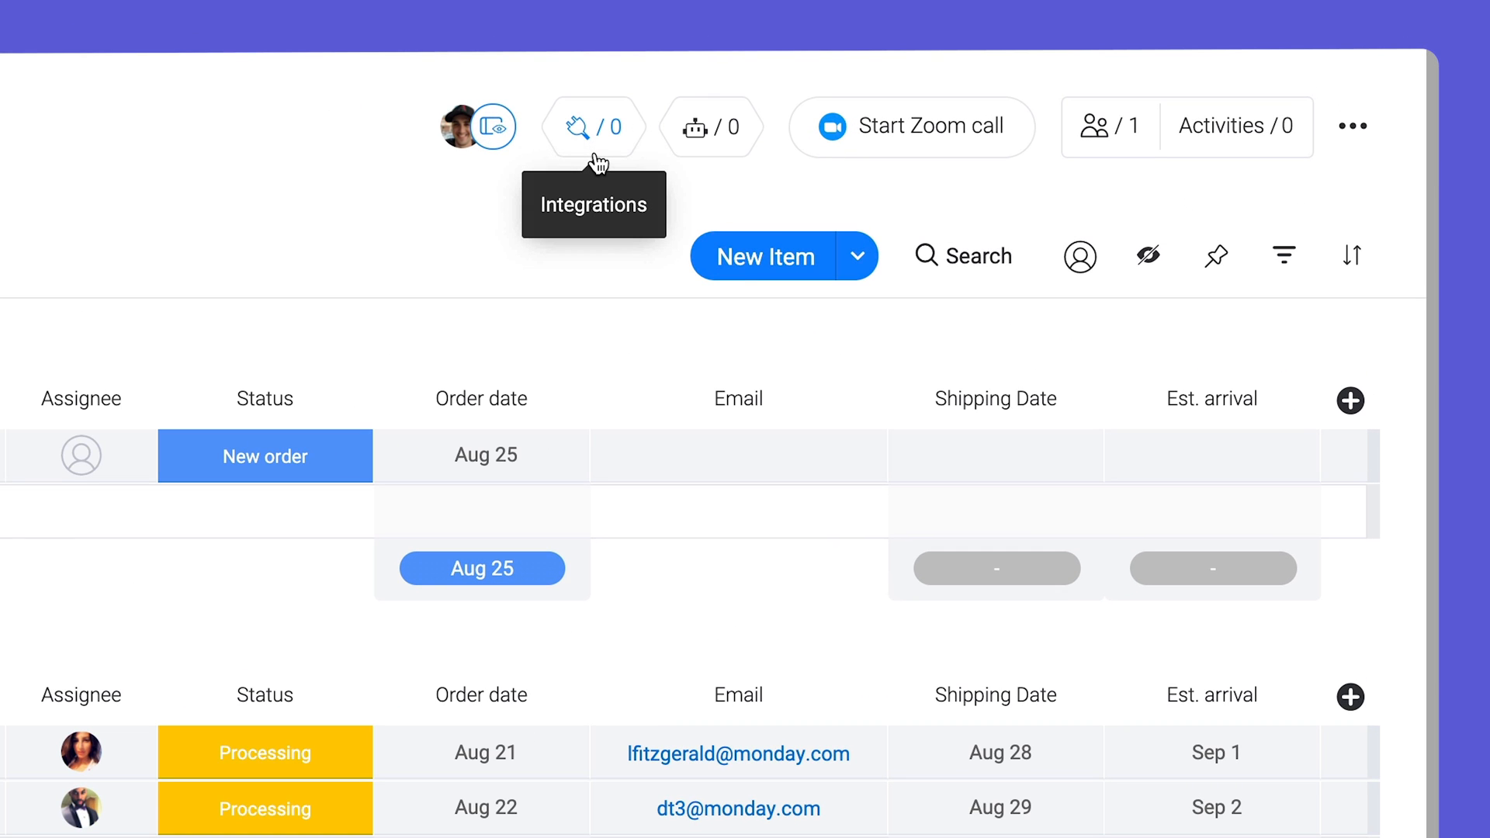
Step: Open the Integrations Center from the Order Tracking board header
click(593, 127)
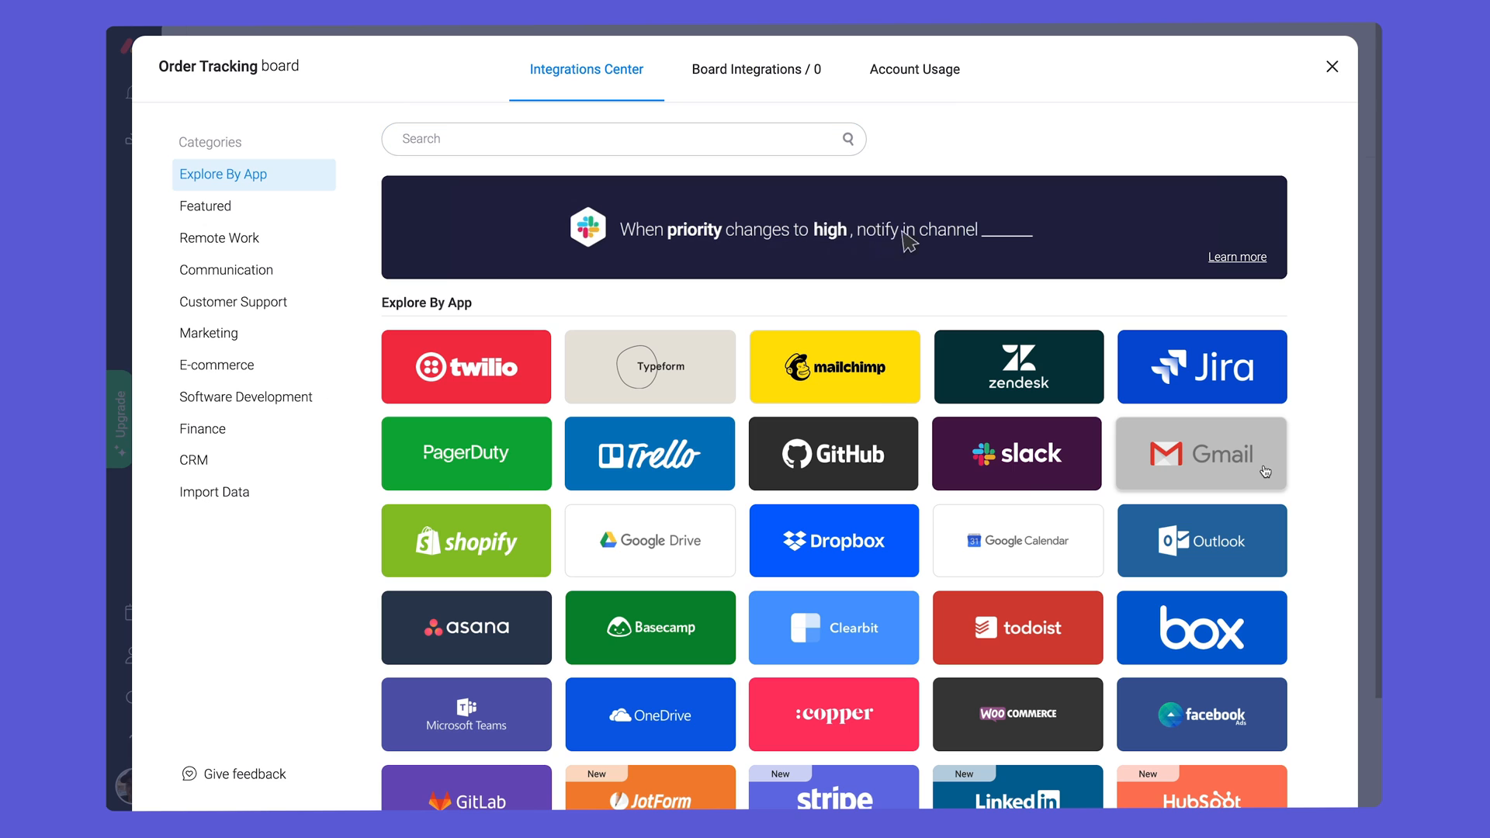
Step: Browse Gmail's recipes and pick 'When an email is received, create an item in group'
click(1201, 453)
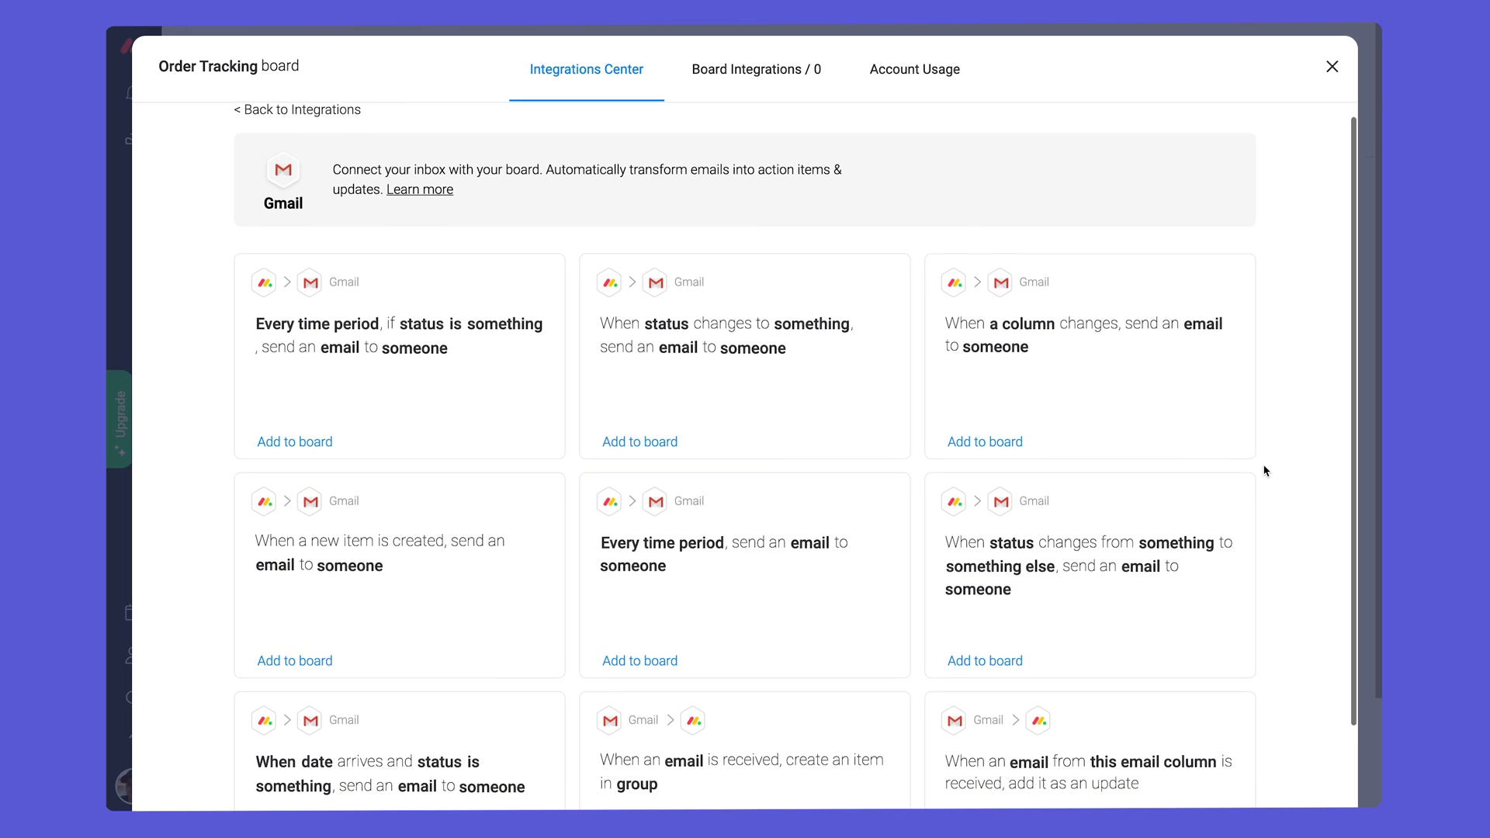
scroll(down, 3)
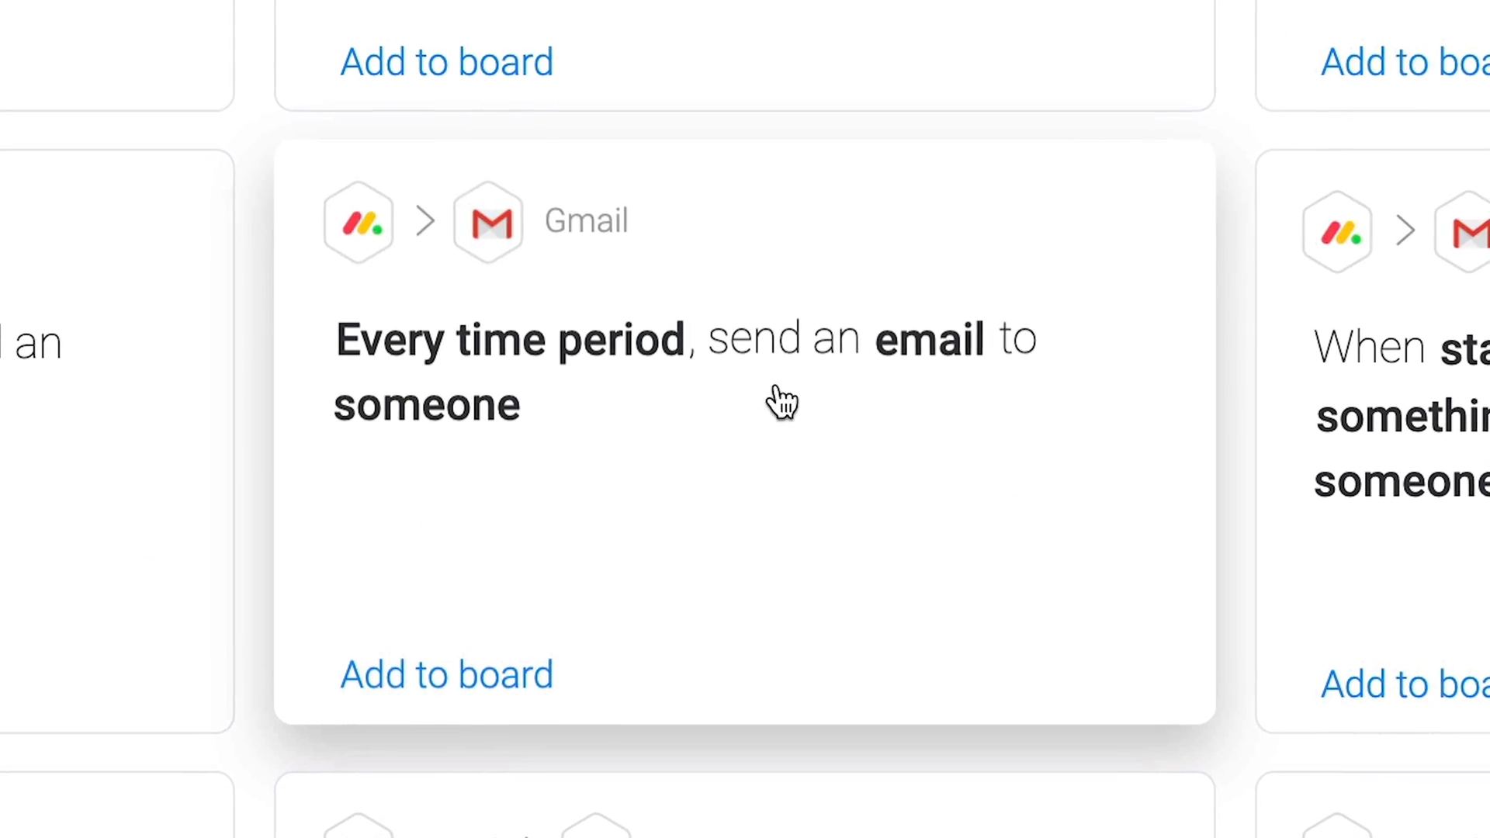
scroll(down, 3)
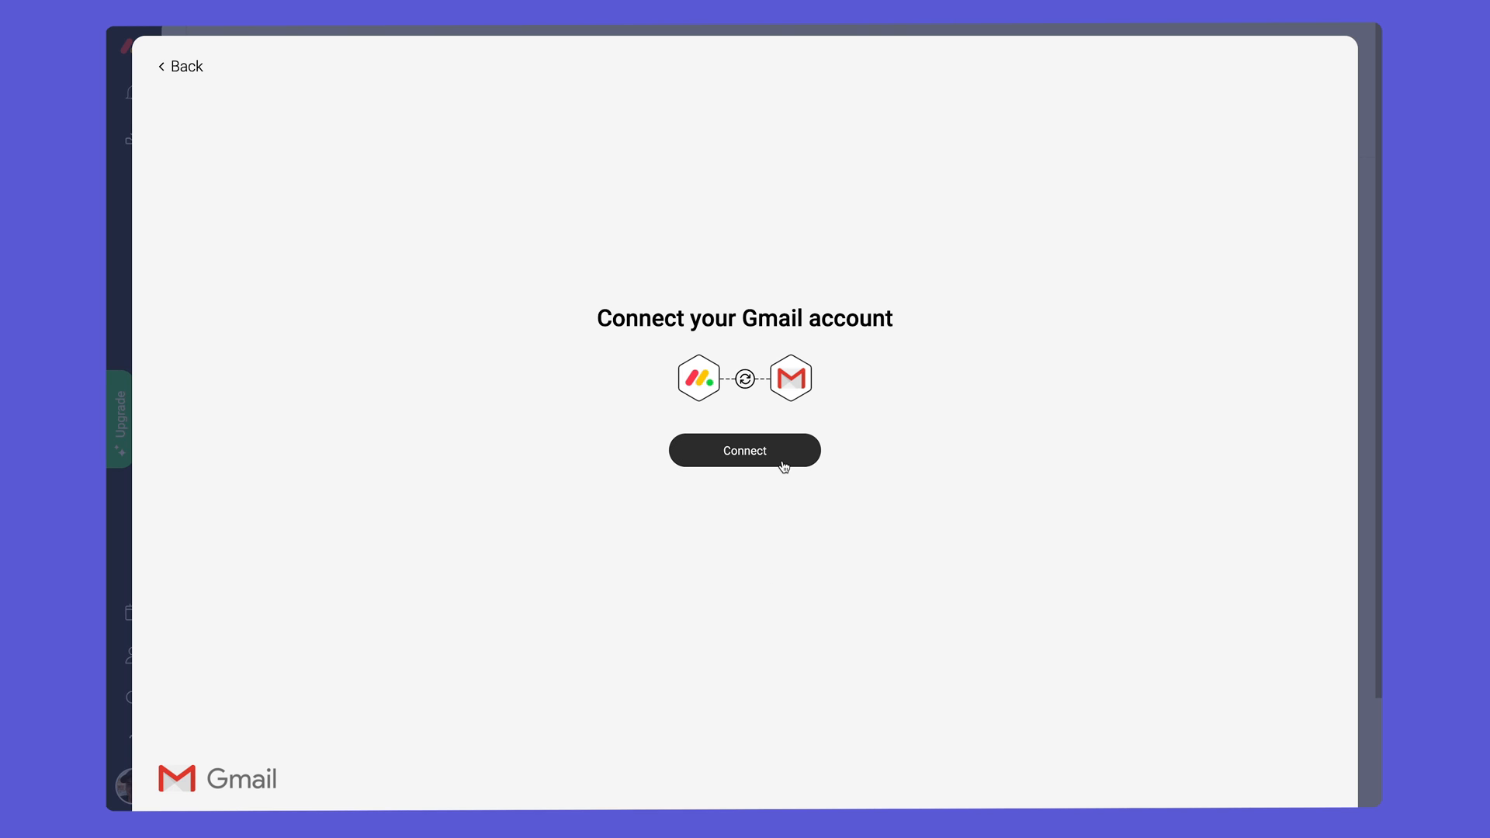
Step: Connect a Gmail account and allow monday.com access on Google's permission screen
click(745, 451)
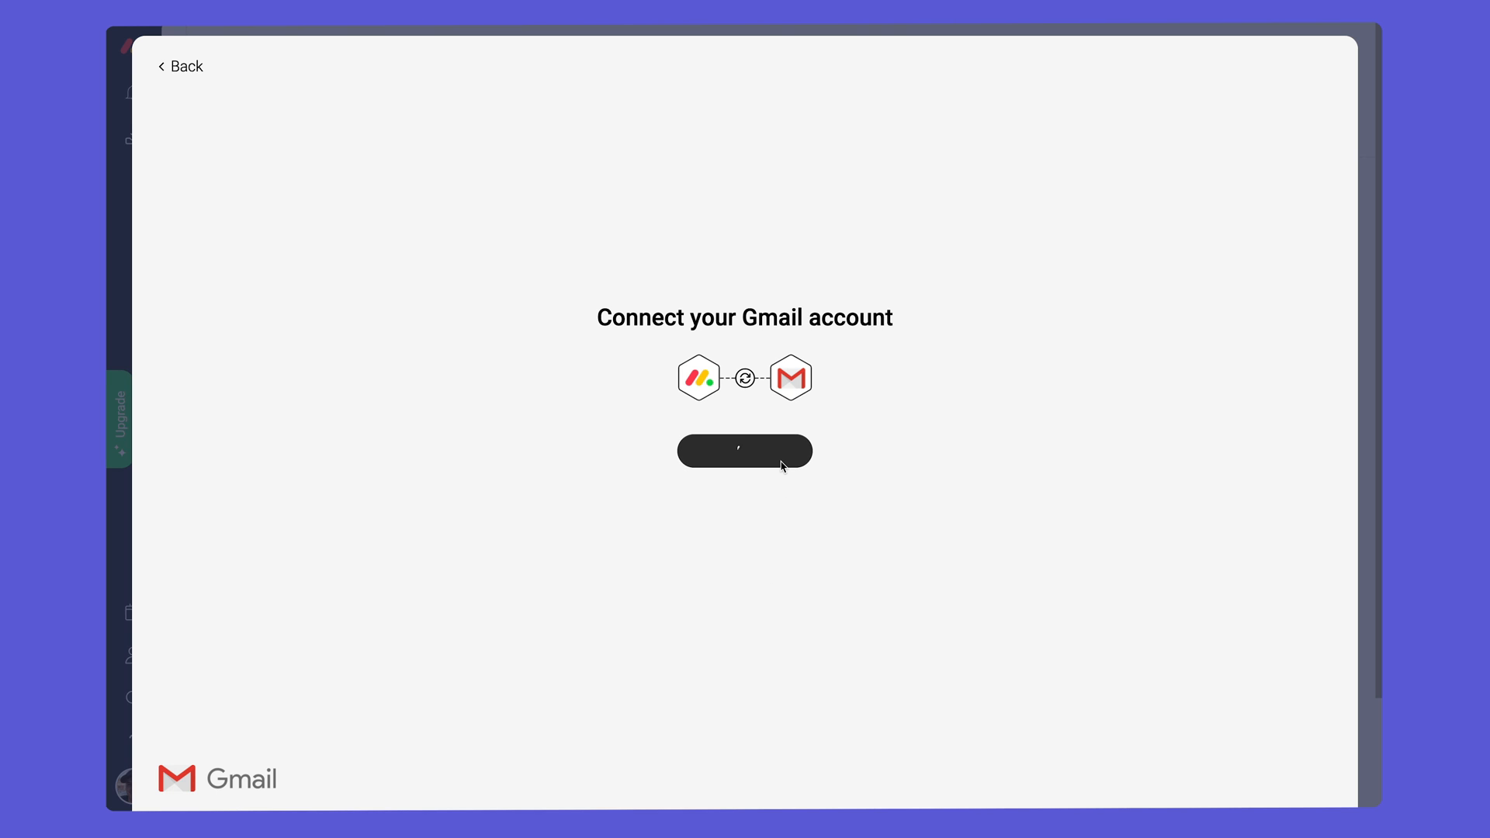
click(744, 451)
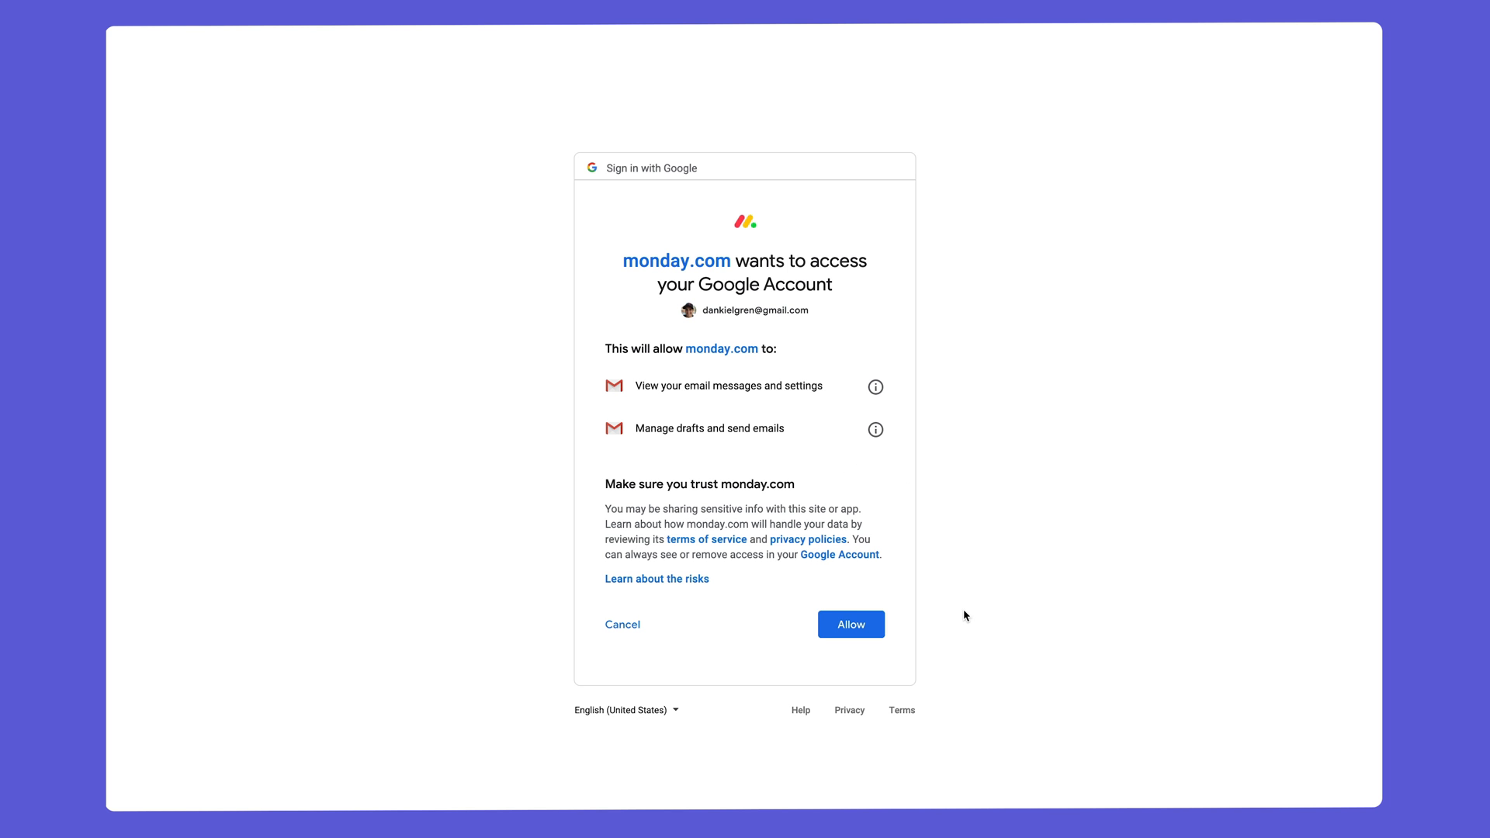
click(850, 624)
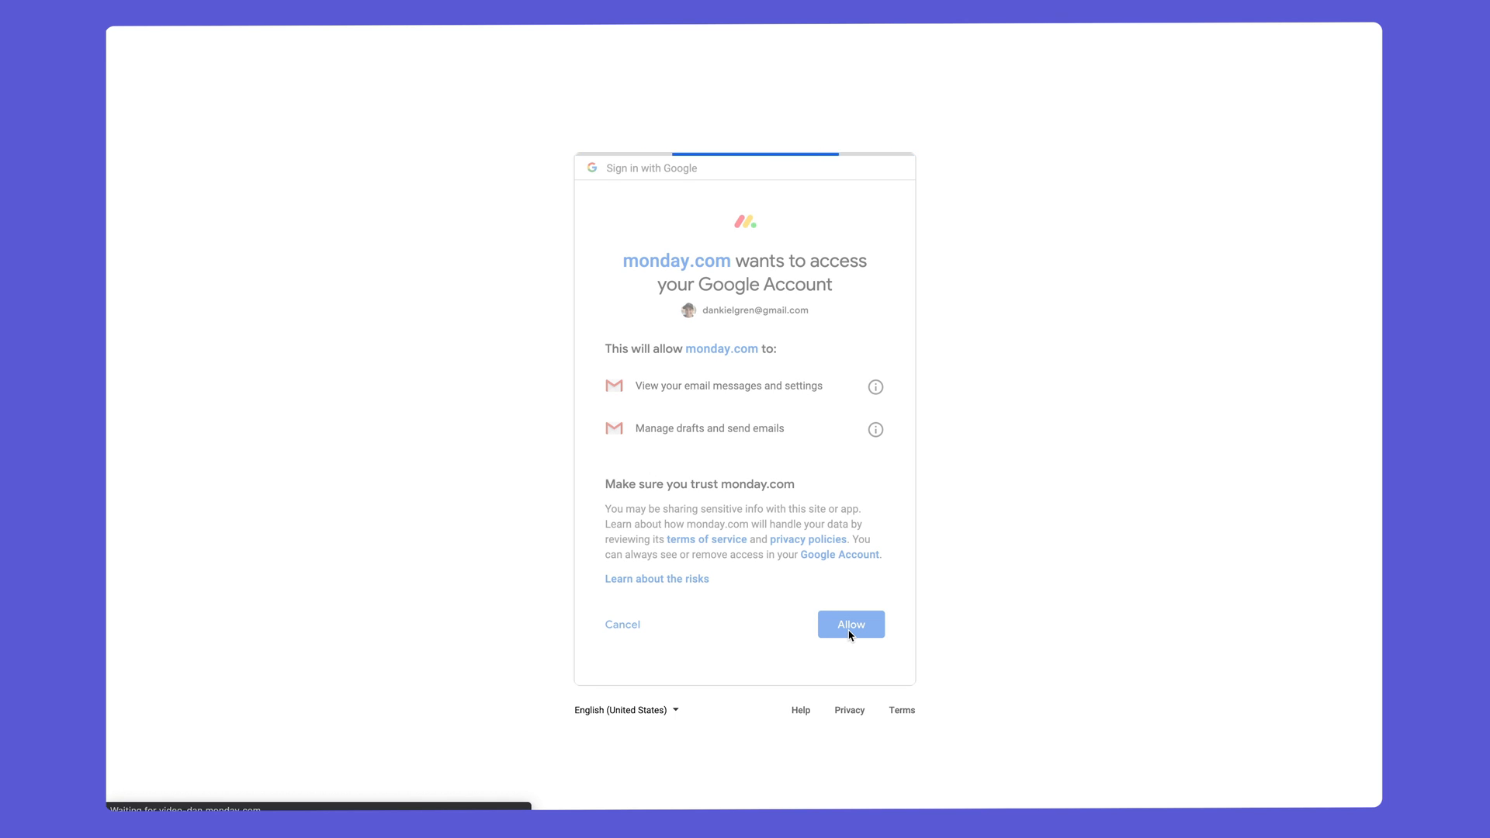
click(850, 624)
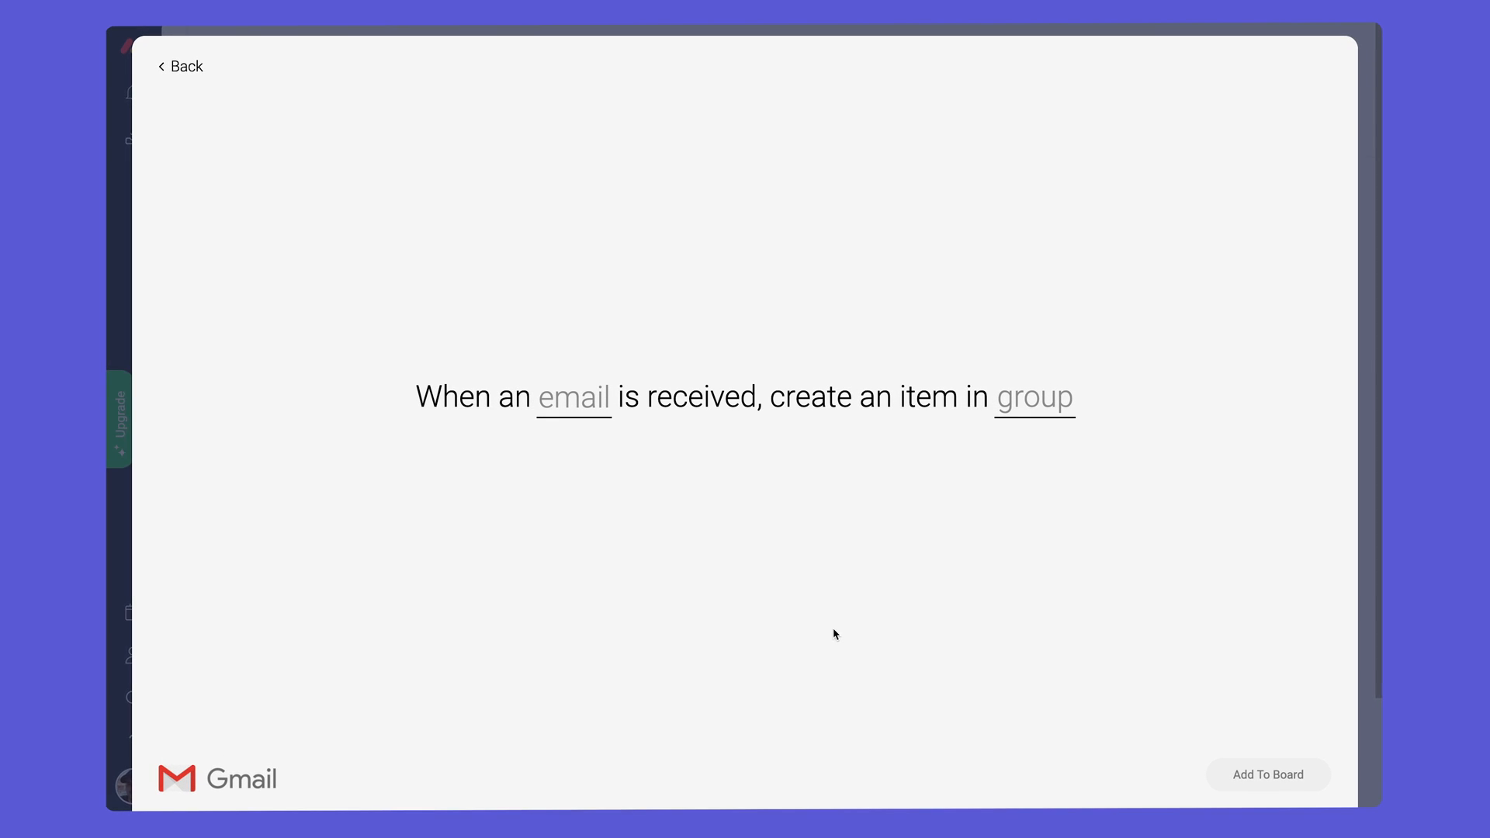
Step: Set the recipe's 'email' trigger to define which incoming emails create items
click(573, 397)
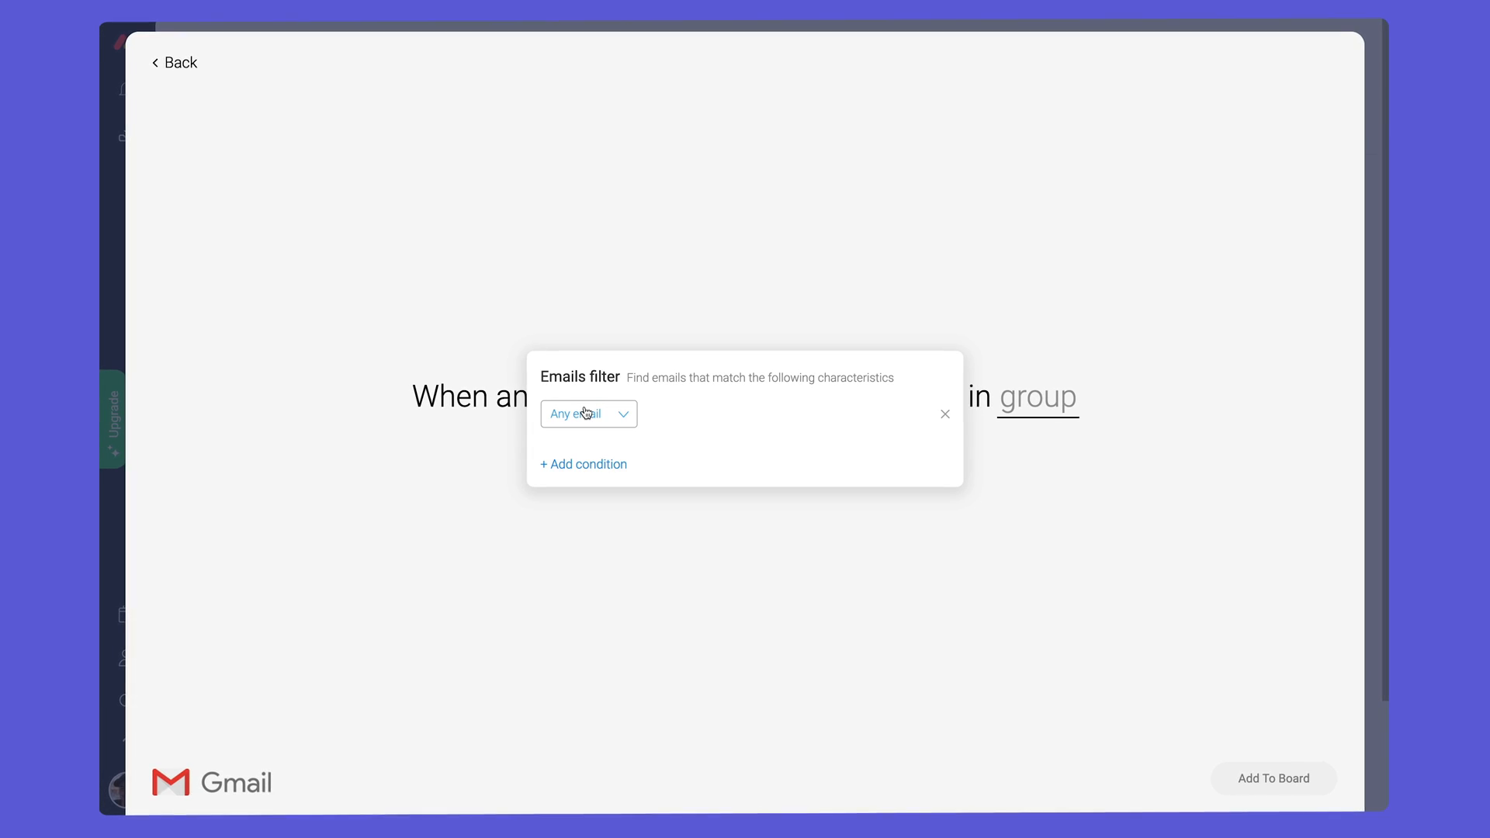
click(589, 414)
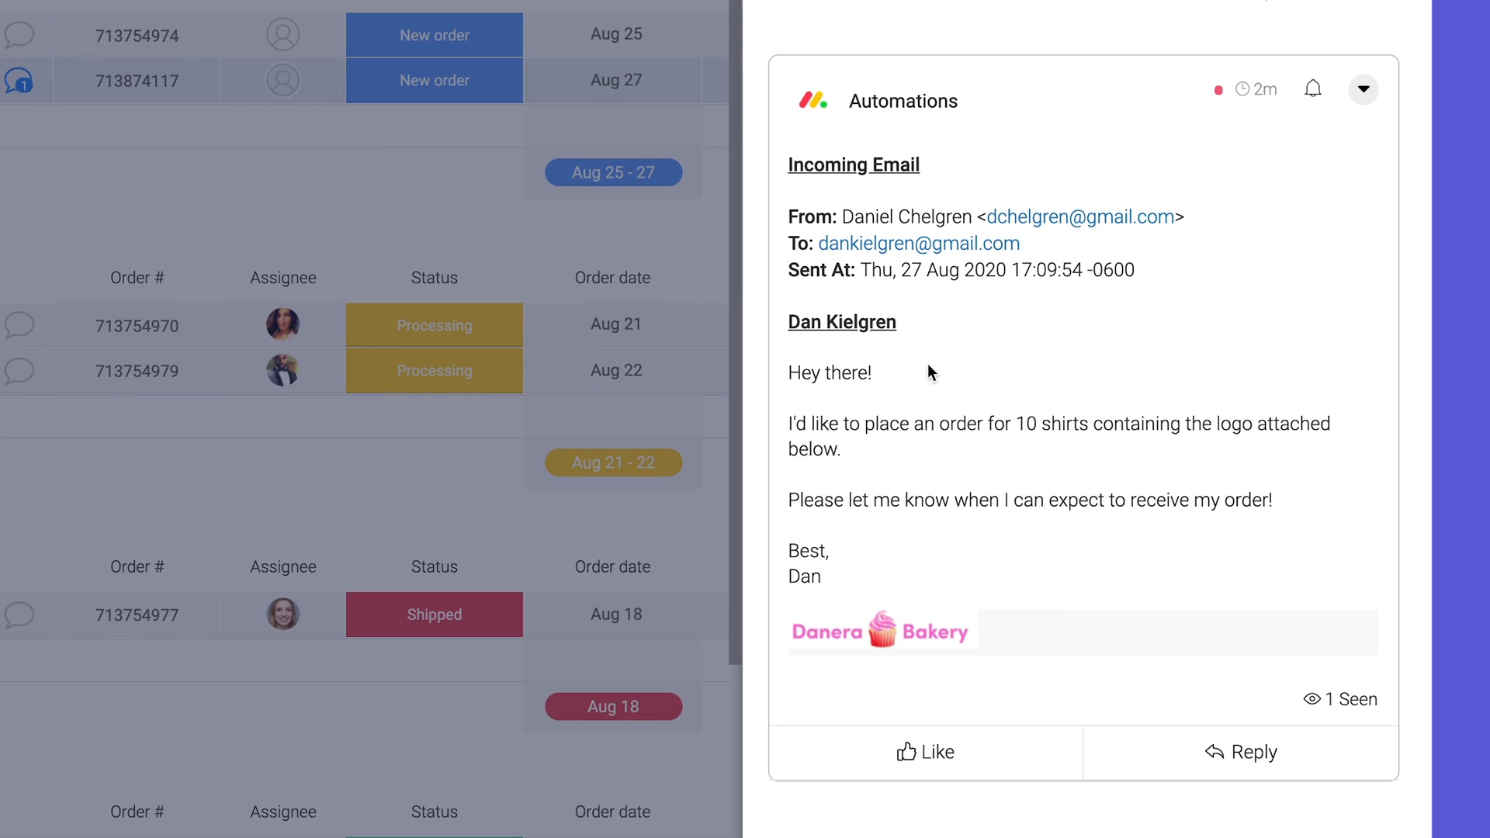
Step: Scroll to the new emailed order and assign a person to it
scroll(down, 3)
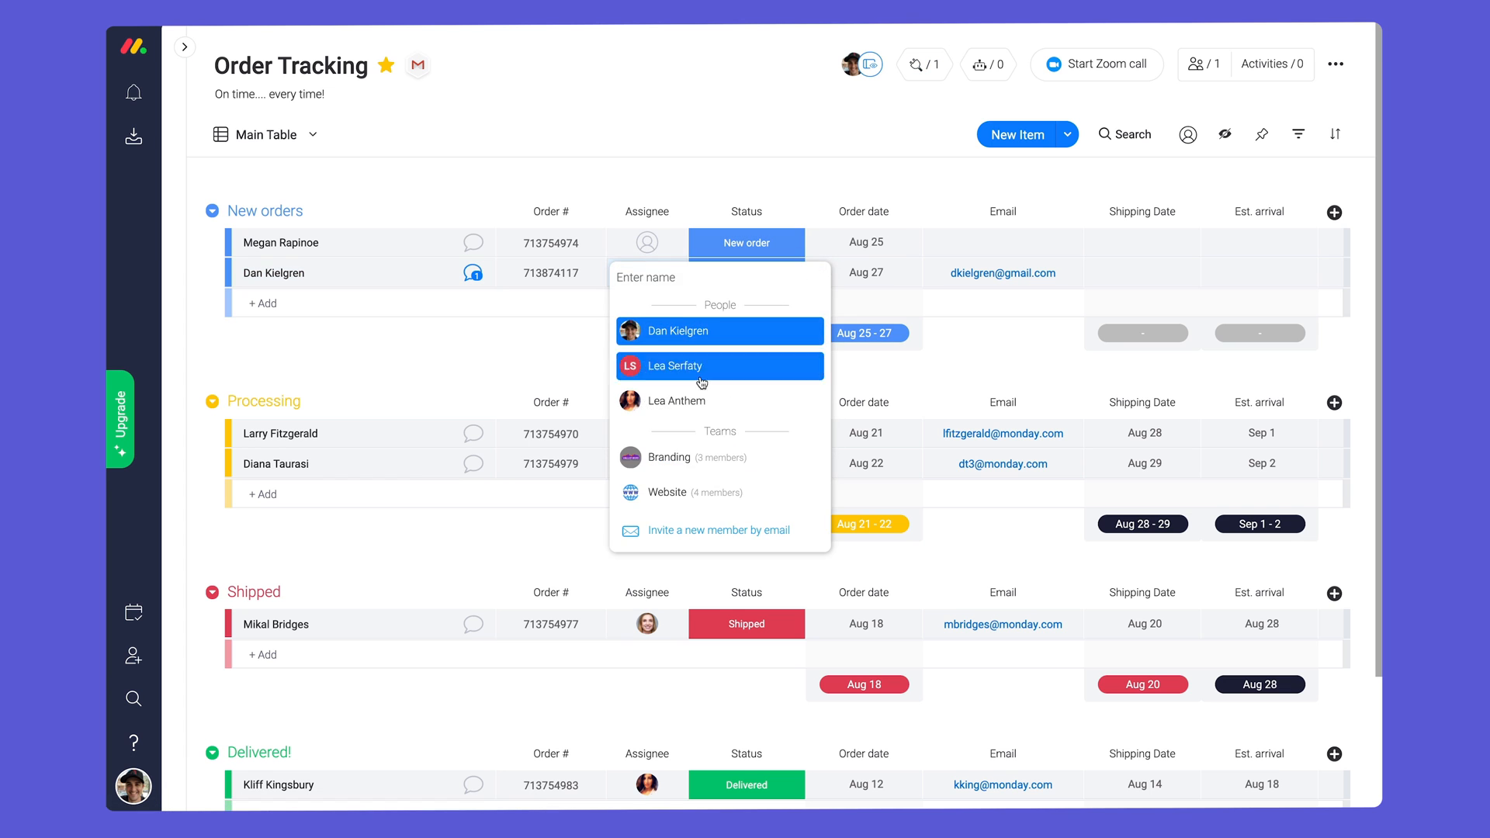
click(675, 366)
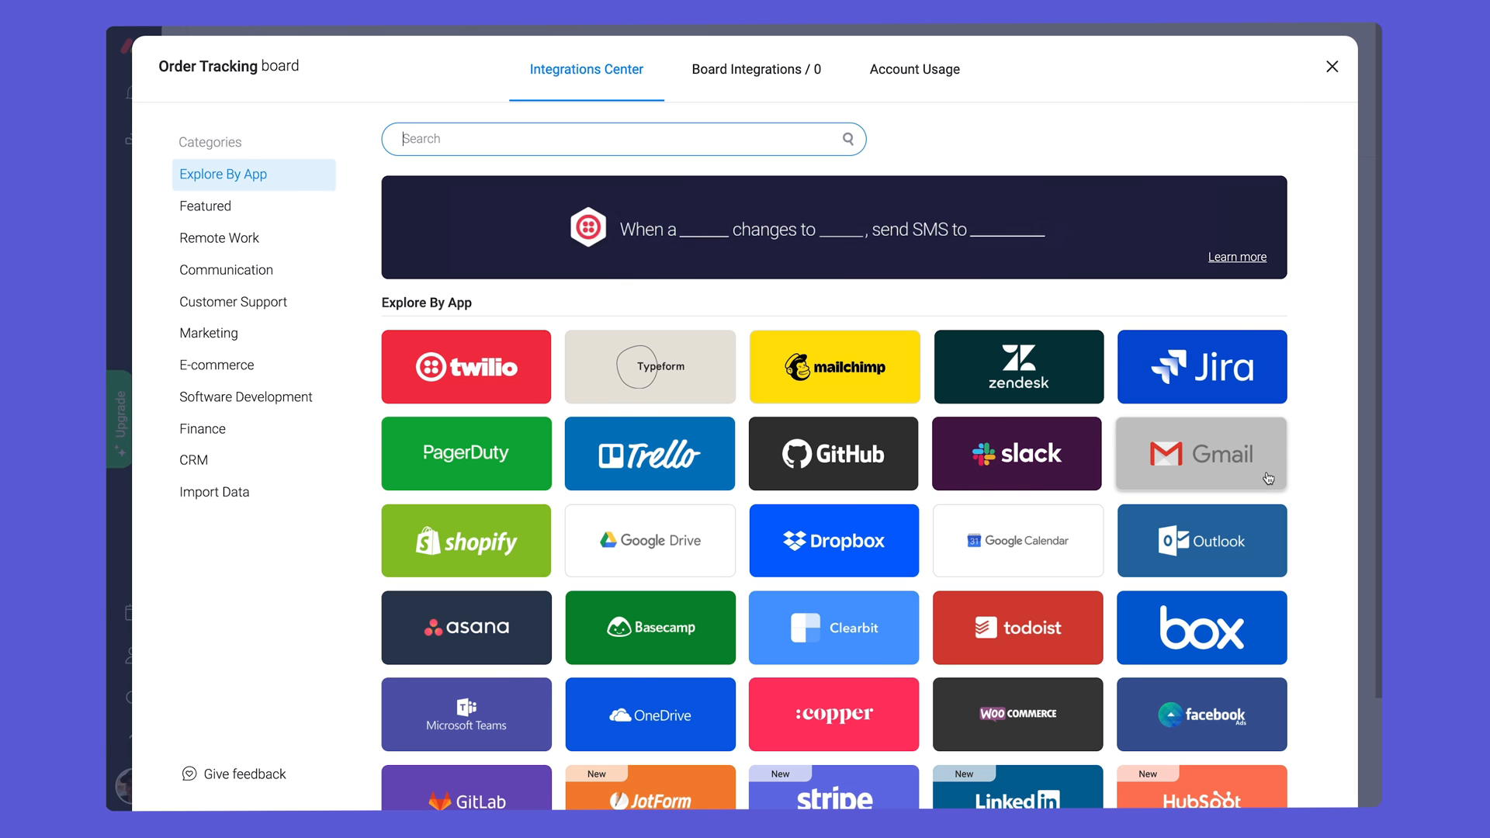
Step: Add Gmail 'When status changes, send an email' recipes for Processing, Shipped and Delivered
click(1202, 454)
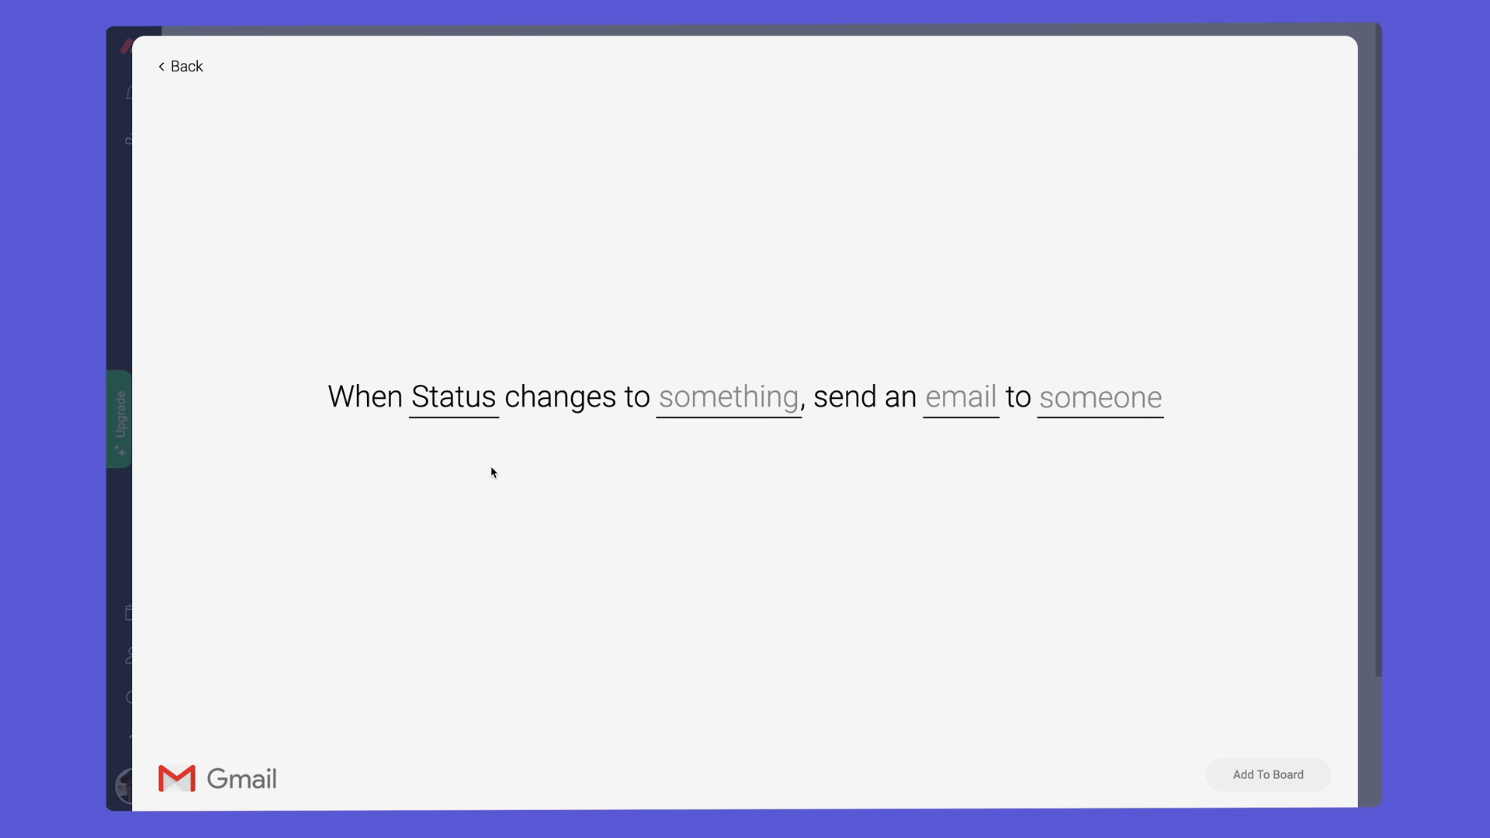
click(728, 397)
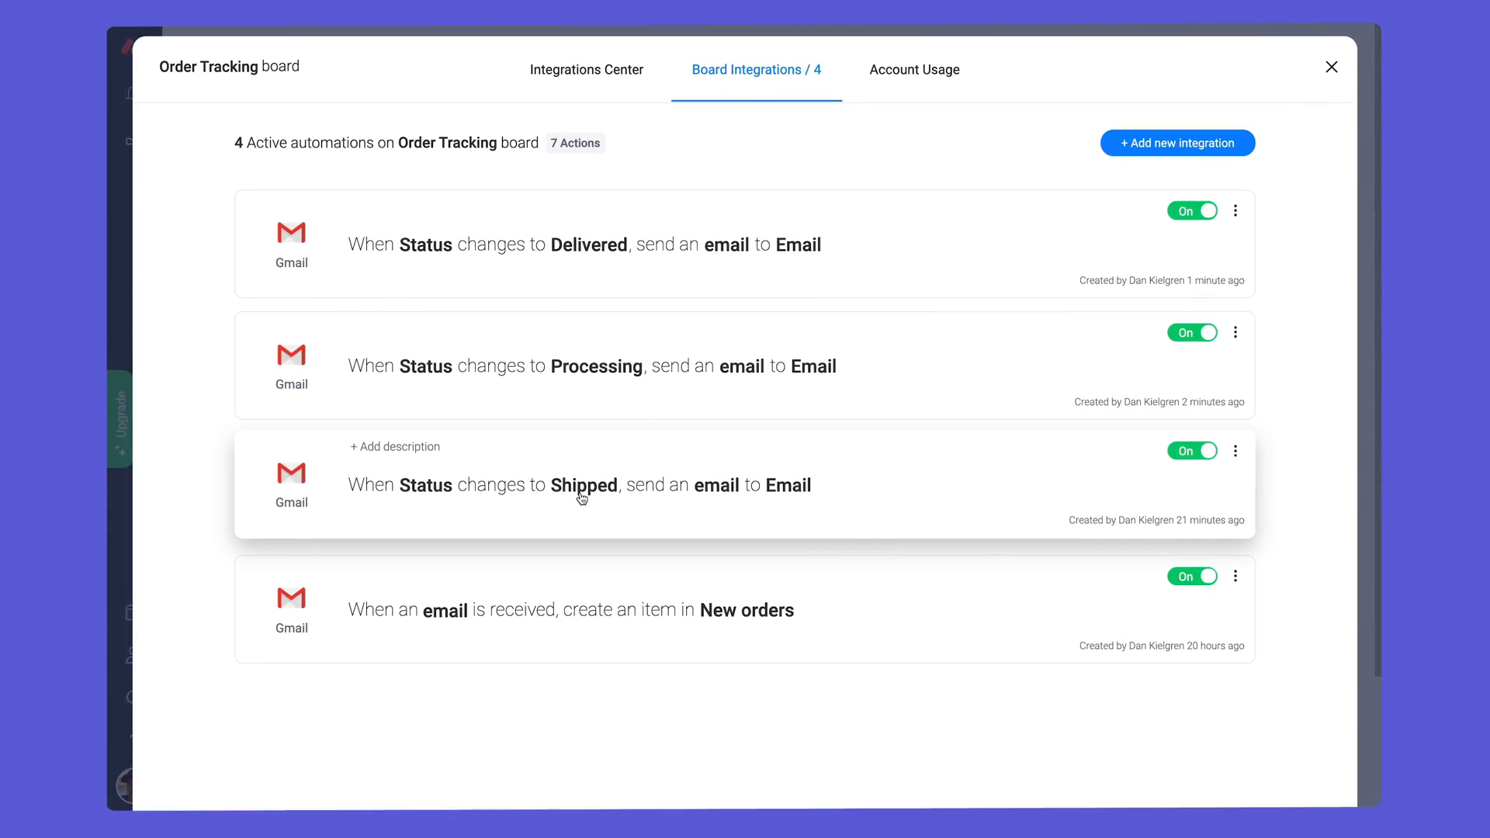
click(1331, 67)
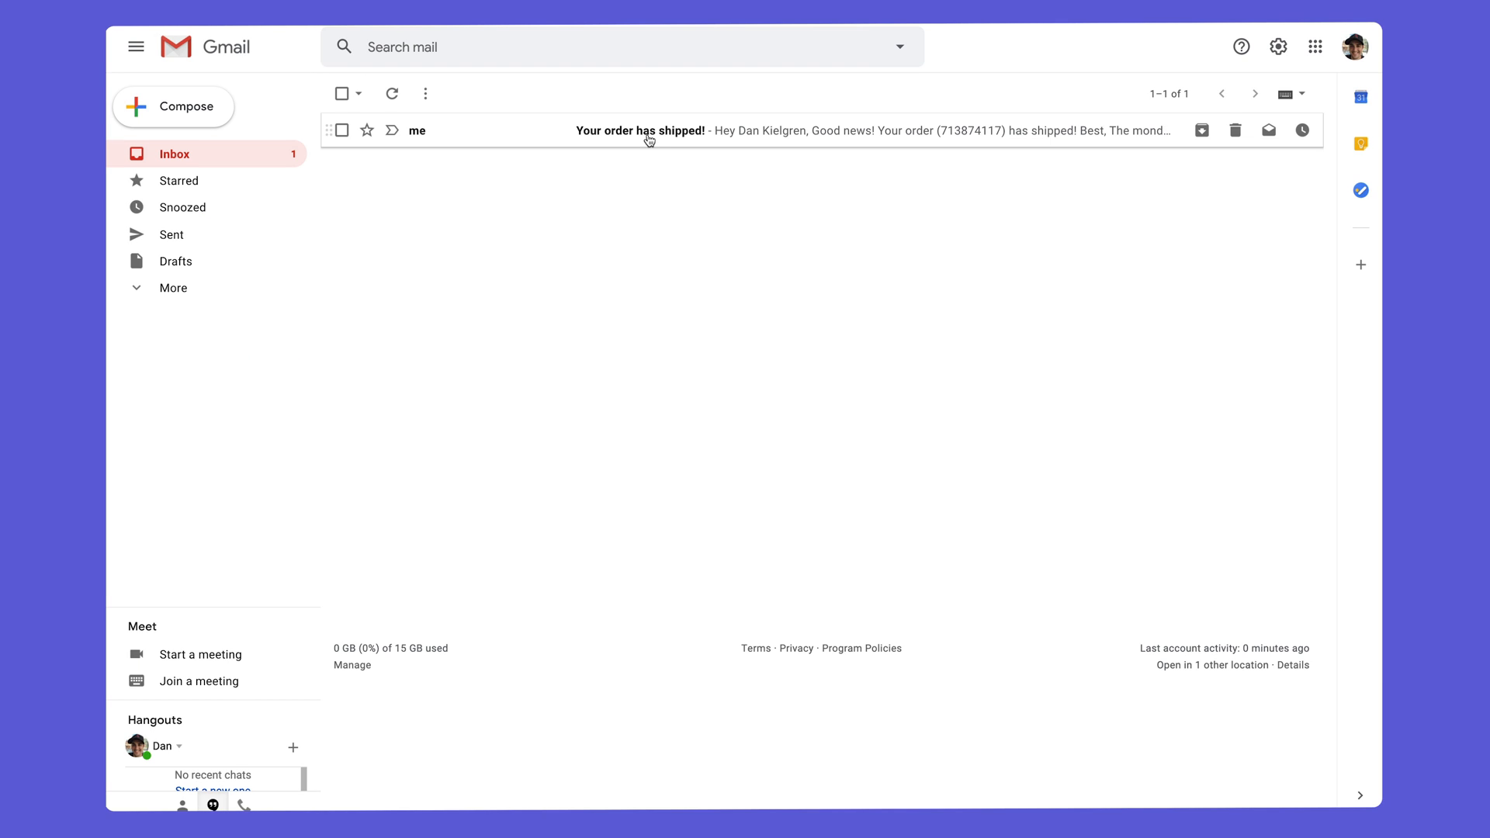
Step: Open the 'Your order has shipped!' email, then view the shipped item's updates
click(639, 131)
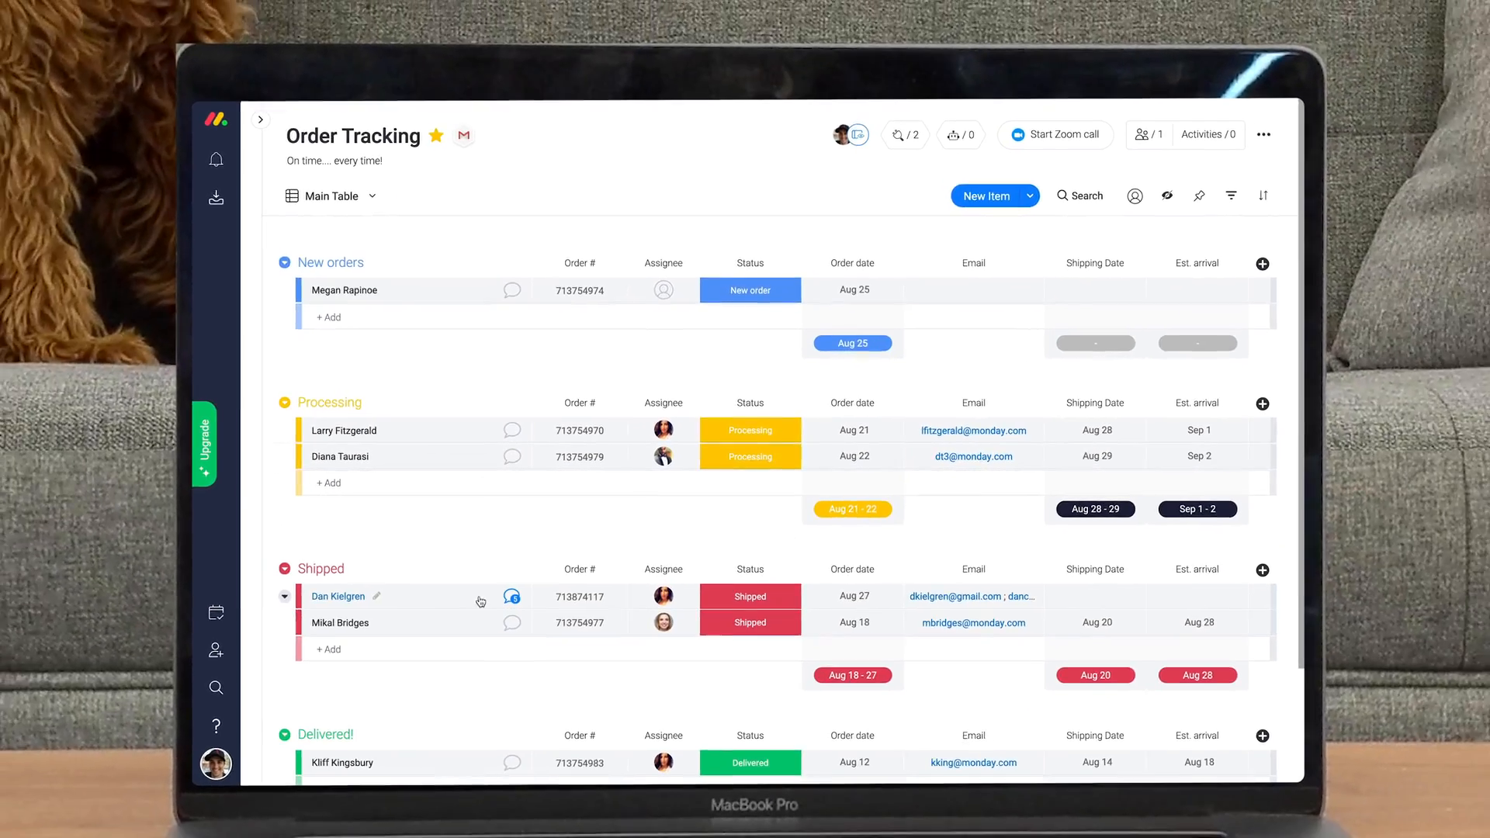
click(512, 597)
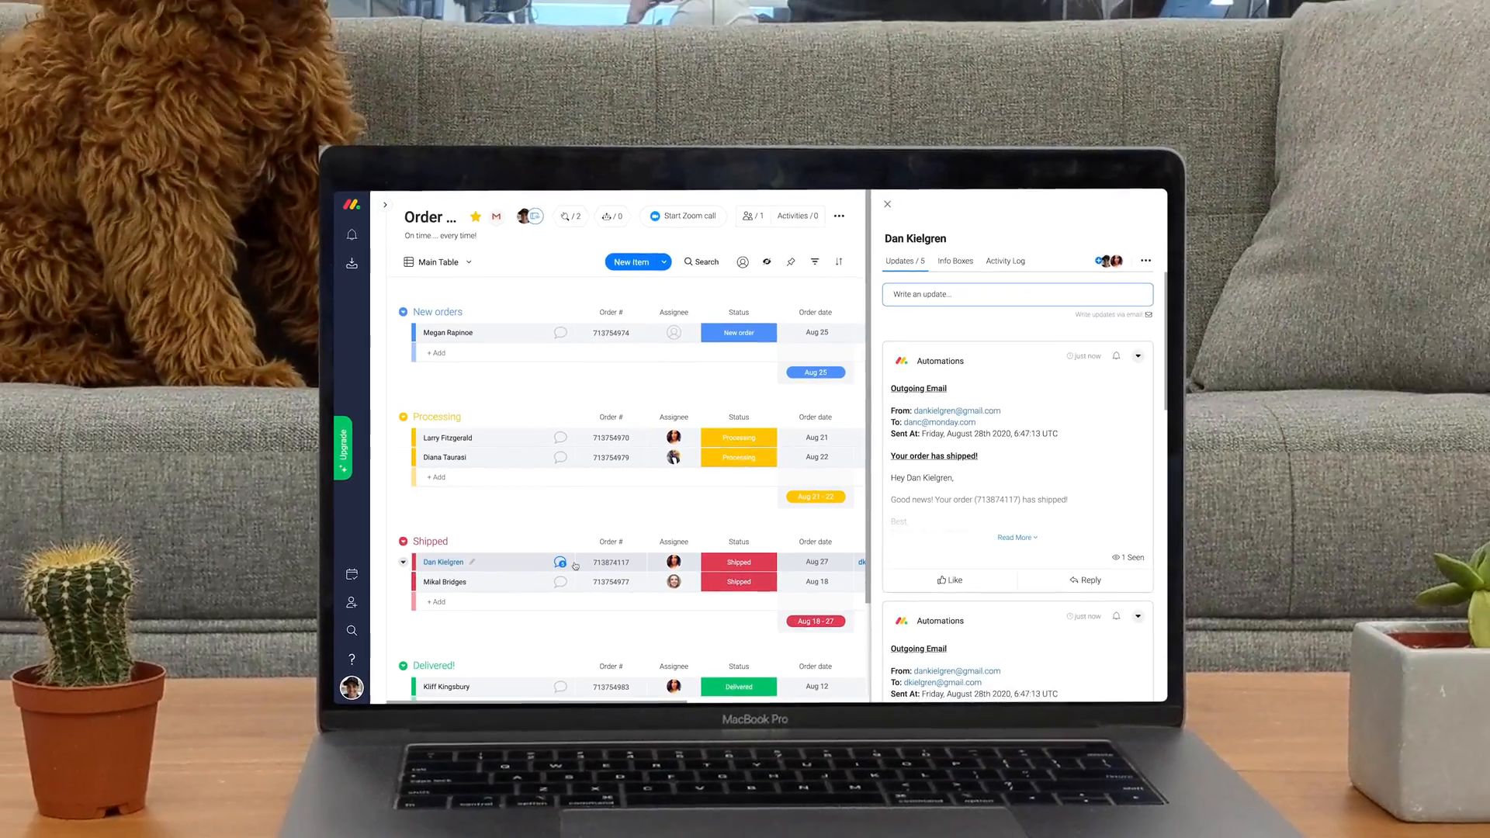